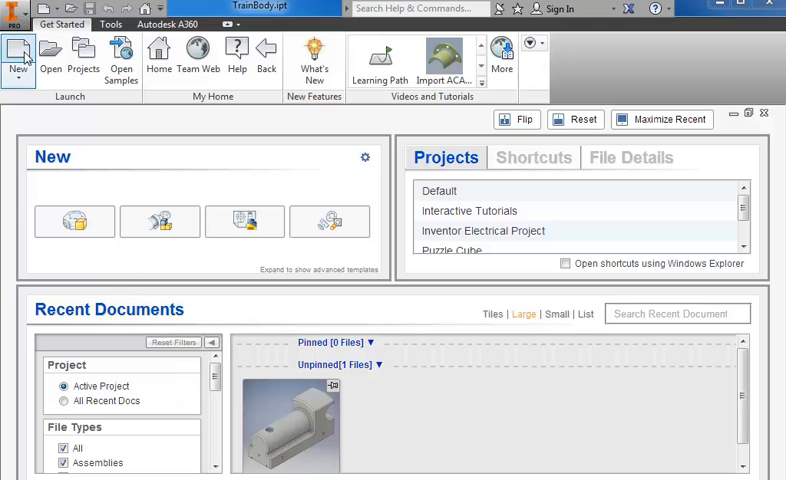
# Step: Create a new Standard part file from the Get Started tab
pyautogui.click(16, 52)
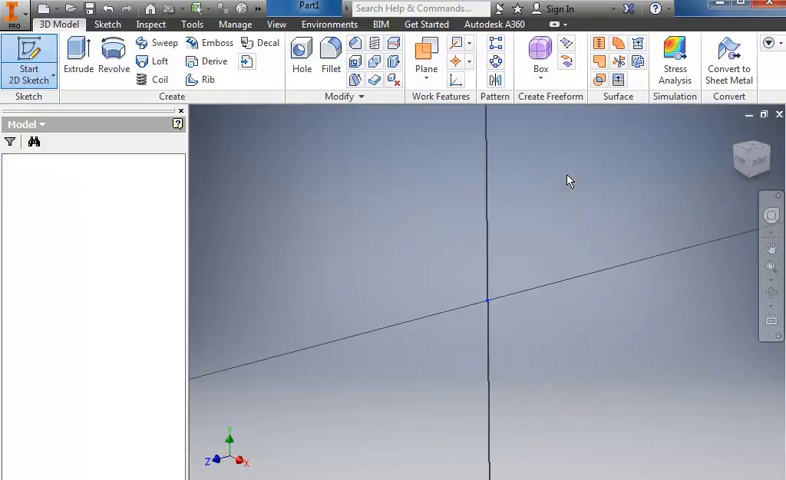
# Step: Draw the wheel's stepped half-profile as connected lines with lengths .2 and .12
pyautogui.click(28, 56)
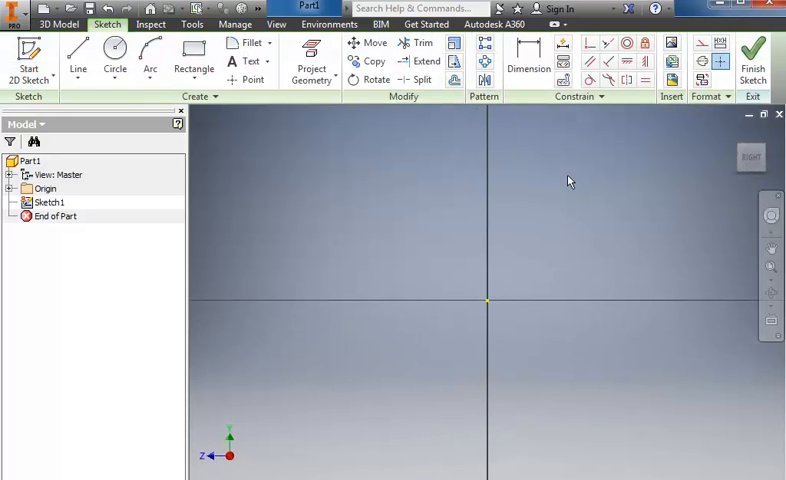
pyautogui.click(78, 50)
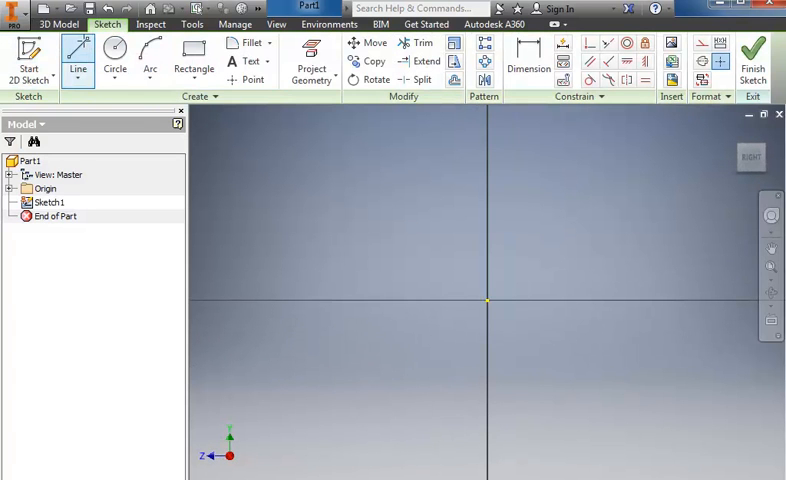
pyautogui.click(76, 52)
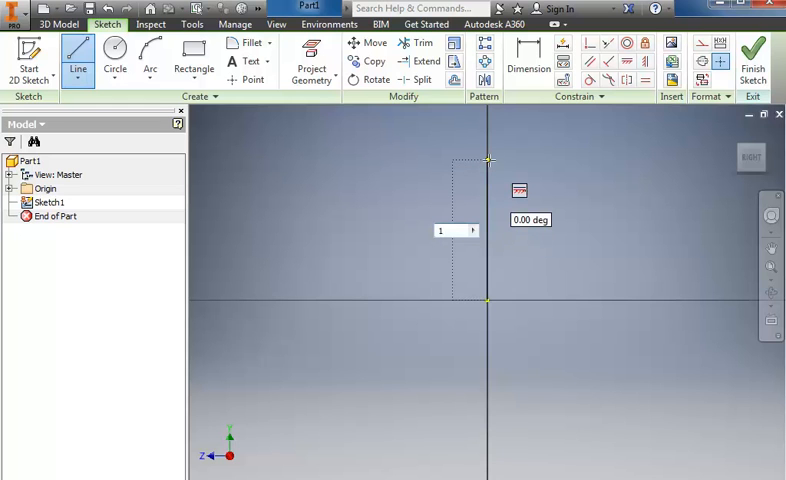
pyautogui.moveTo(488, 158); pyautogui.dragTo(452, 380)
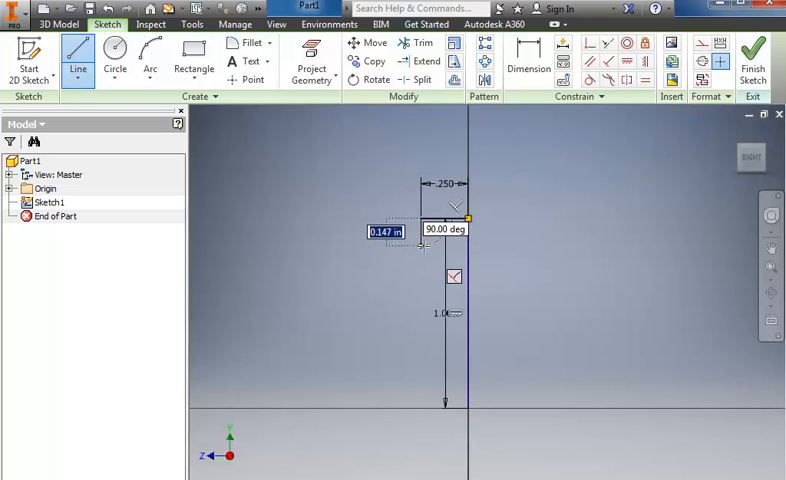
pyautogui.write('.2')
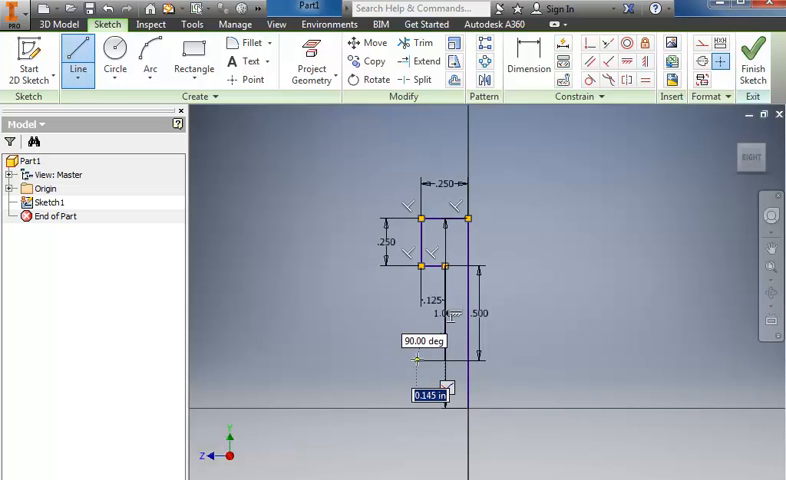
pyautogui.write('.12')
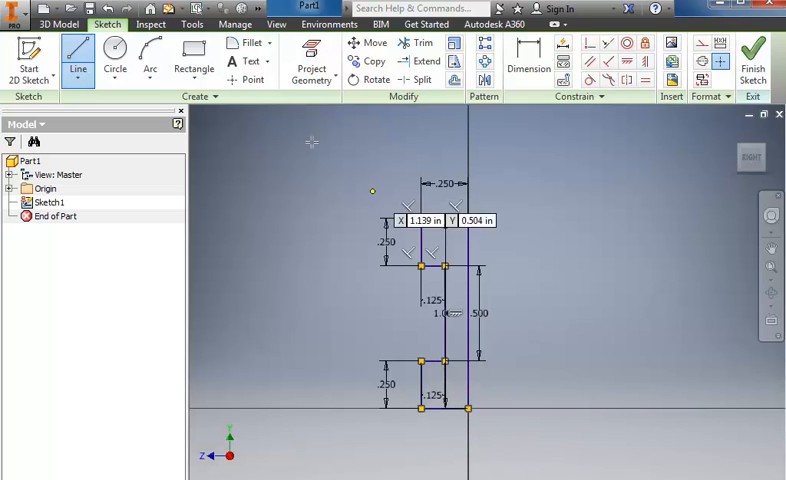
pyautogui.click(116, 60)
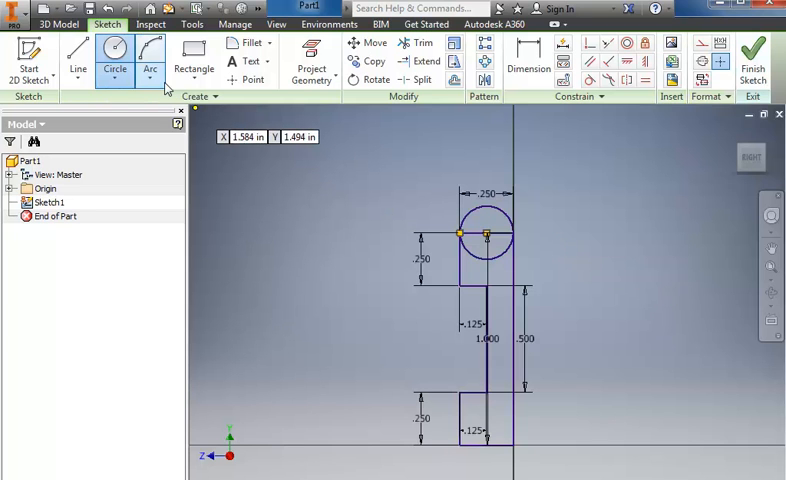
# Step: Round the profile's inner corners with .0625 fillets and finish
pyautogui.click(248, 44)
pyautogui.write('.0625')
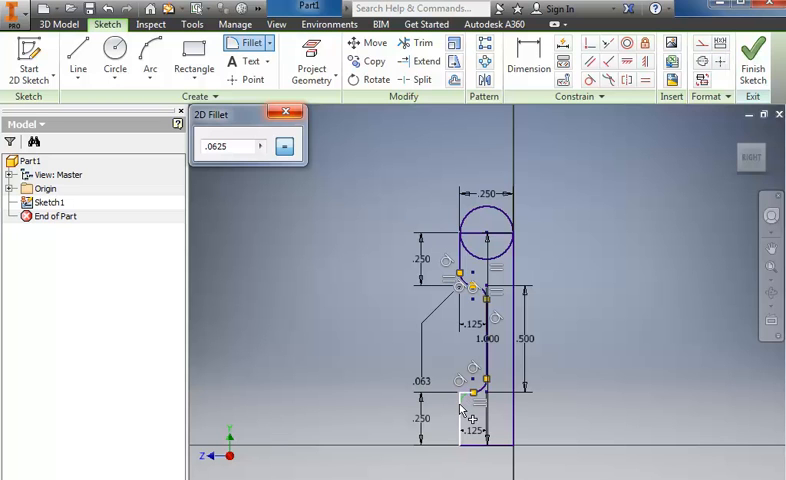
pyautogui.moveTo(548, 380)
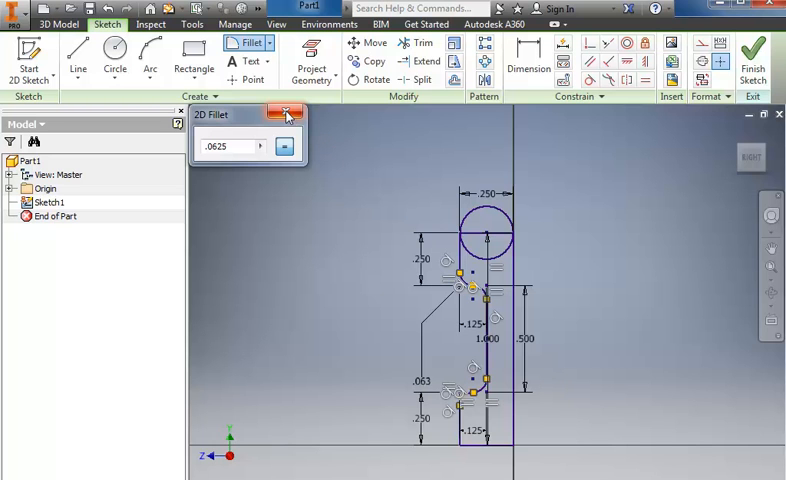
pyautogui.click(288, 116)
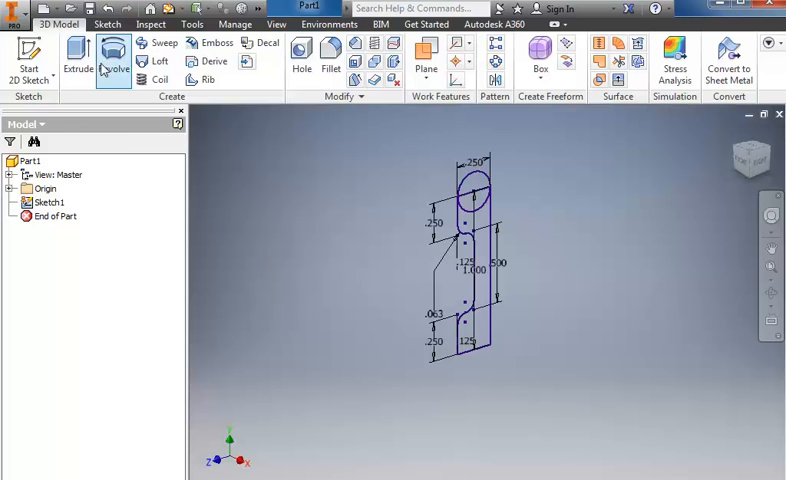
# Step: Revolve the profile a full 360 degrees about the vertical axis line into a solid wheel
pyautogui.click(110, 56)
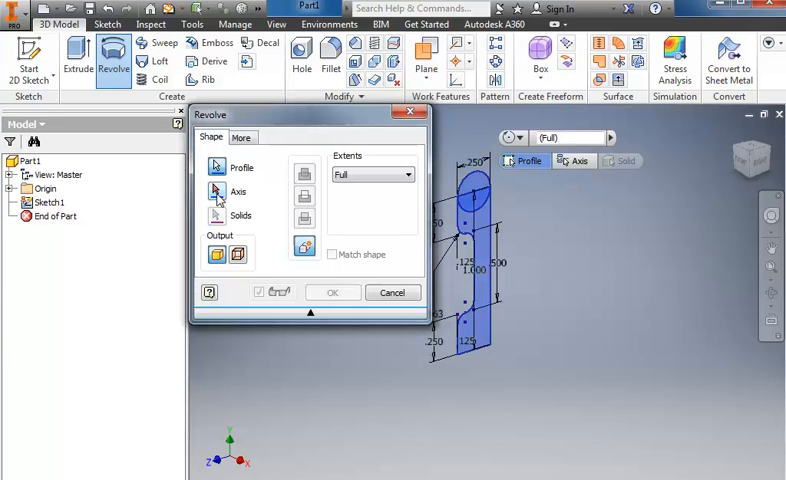
pyautogui.click(216, 192)
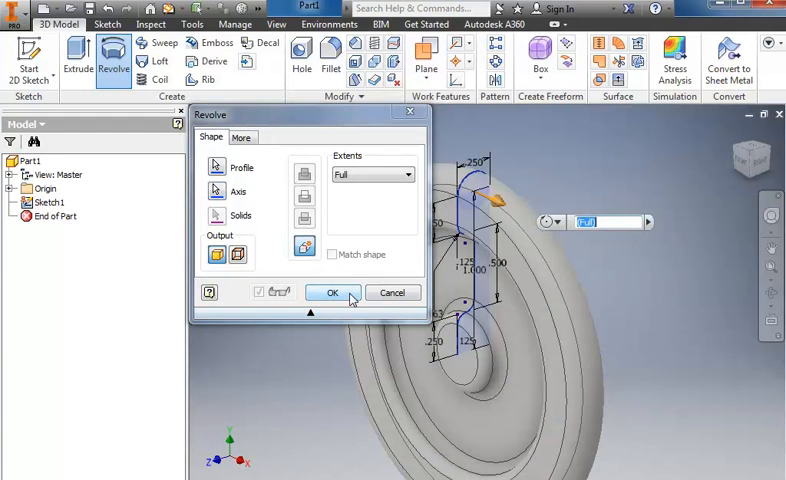
pyautogui.click(332, 292)
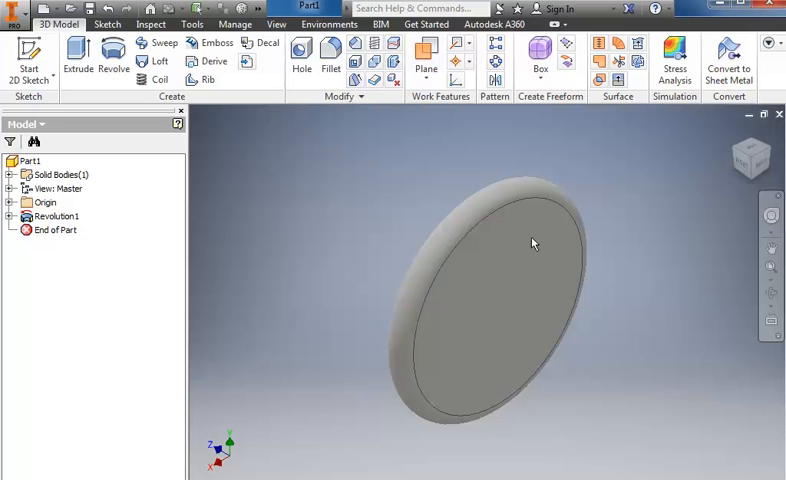
pyautogui.moveTo(516, 248)
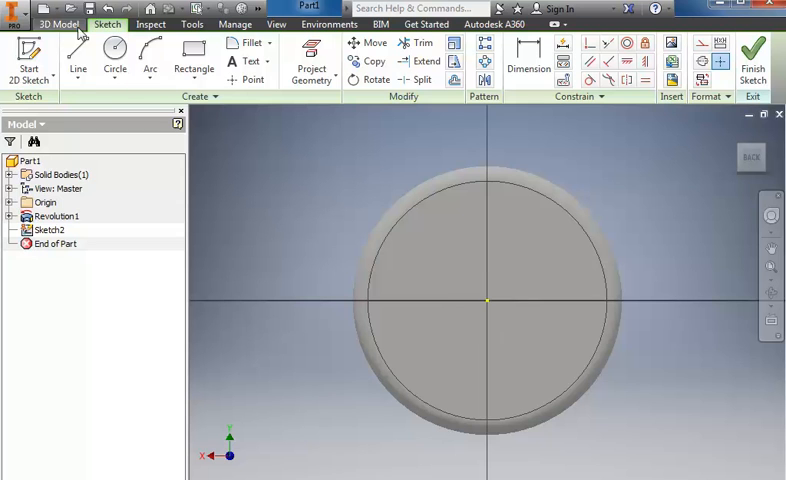
# Step: Sketch radial lines on the wheel face and set their angle dimensions, one to 15 degrees
pyautogui.click(78, 56)
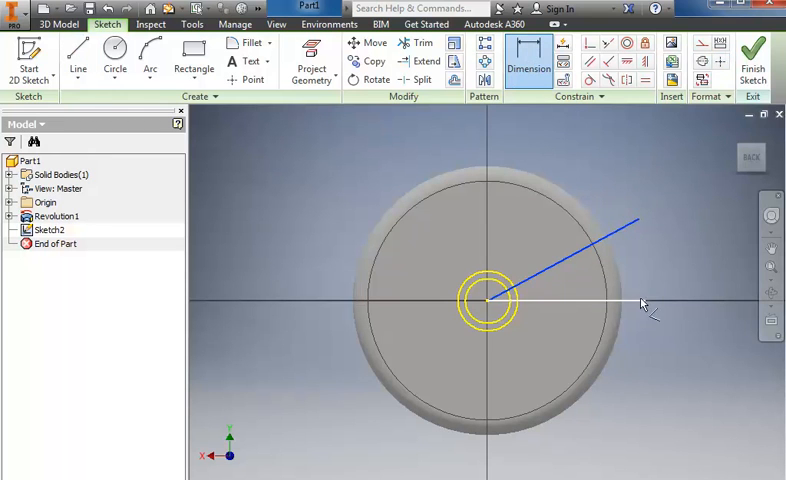
pyautogui.moveTo(576, 304)
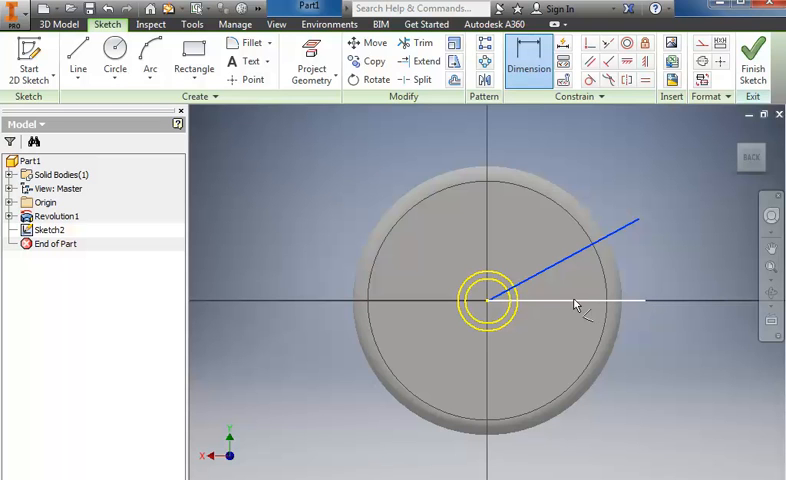
pyautogui.moveTo(624, 306)
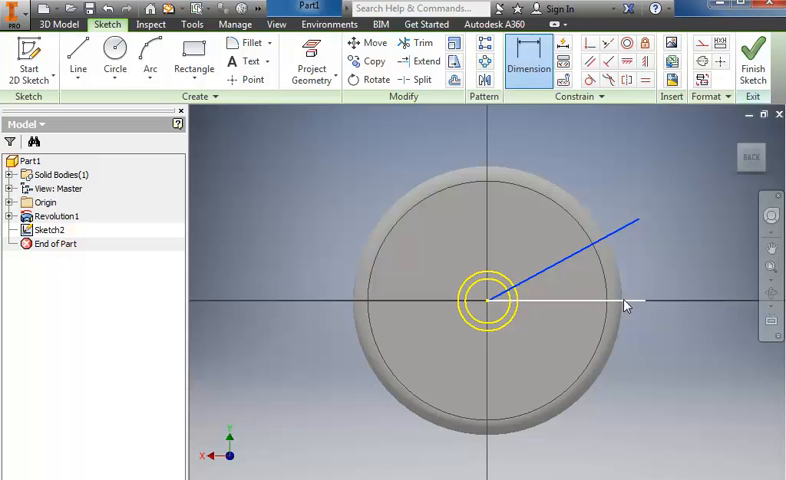
pyautogui.click(632, 300)
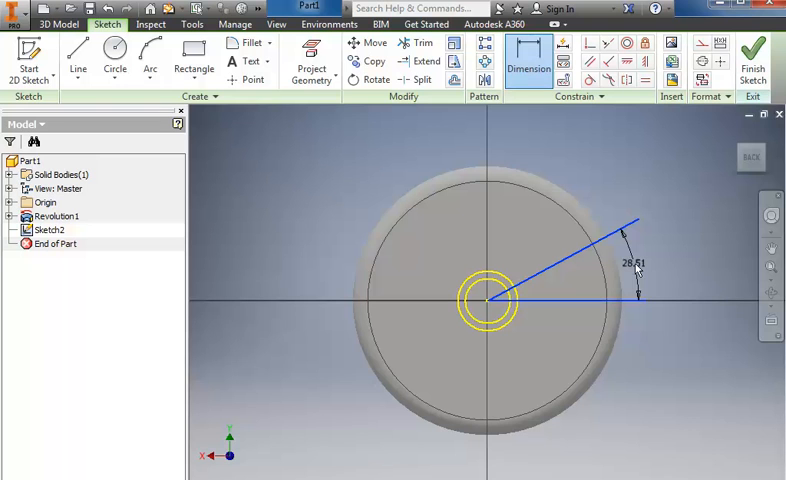
pyautogui.doubleClick(628, 262)
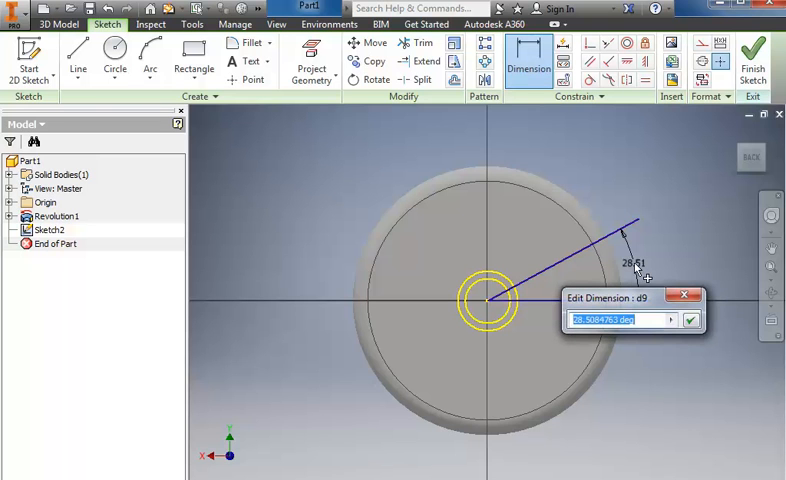
pyautogui.write('15')
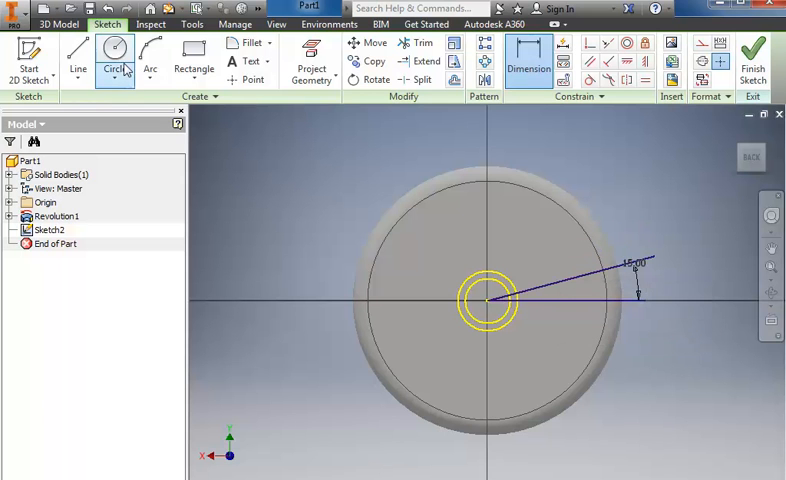
pyautogui.click(78, 50)
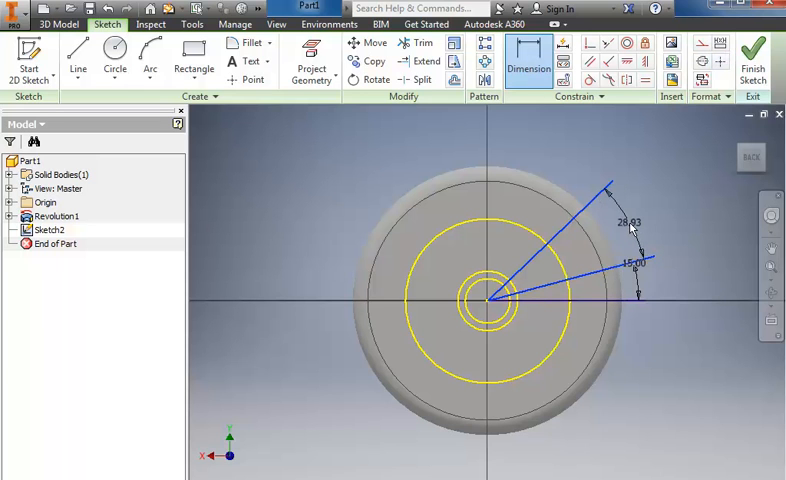
pyautogui.doubleClick(628, 222)
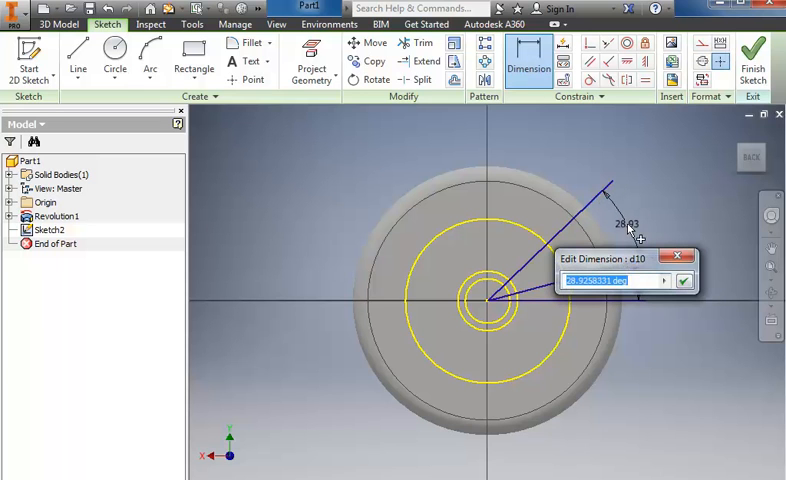
pyautogui.click(682, 280)
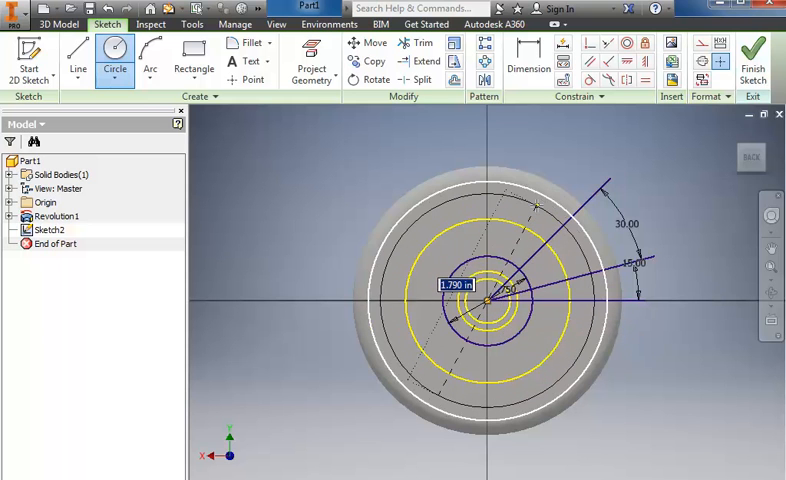
# Step: Add a centre circle of diameter .625*2 and a second circle on the radial line
pyautogui.write('.625')
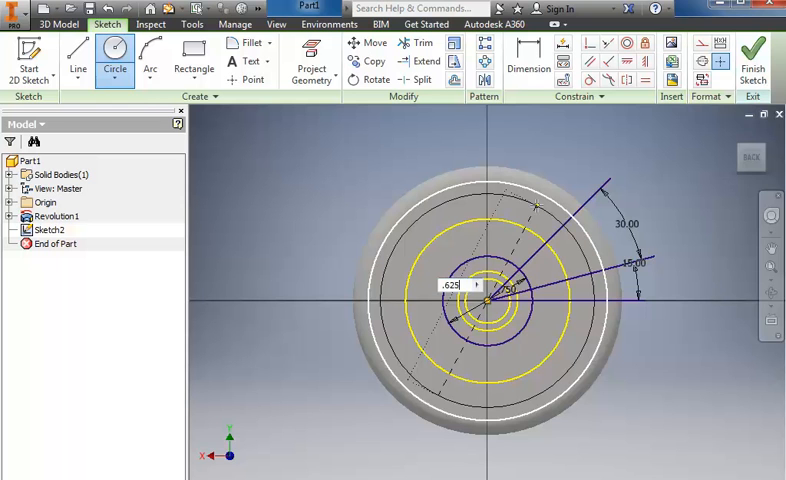
pyautogui.write('*2')
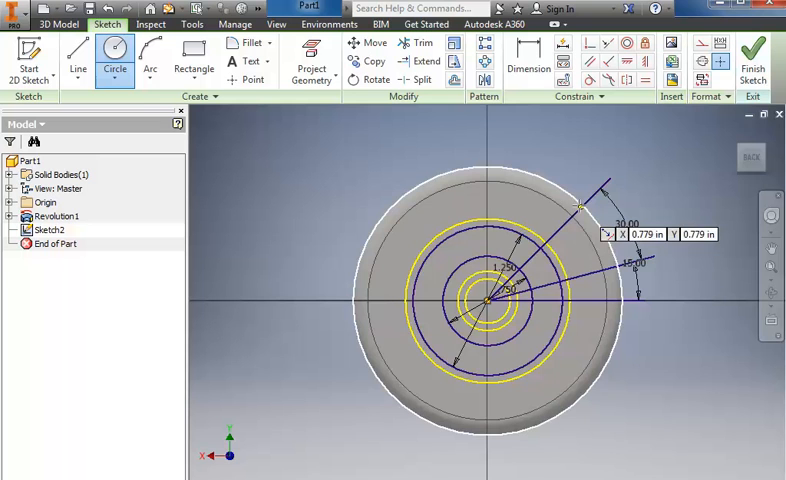
pyautogui.moveTo(576, 156)
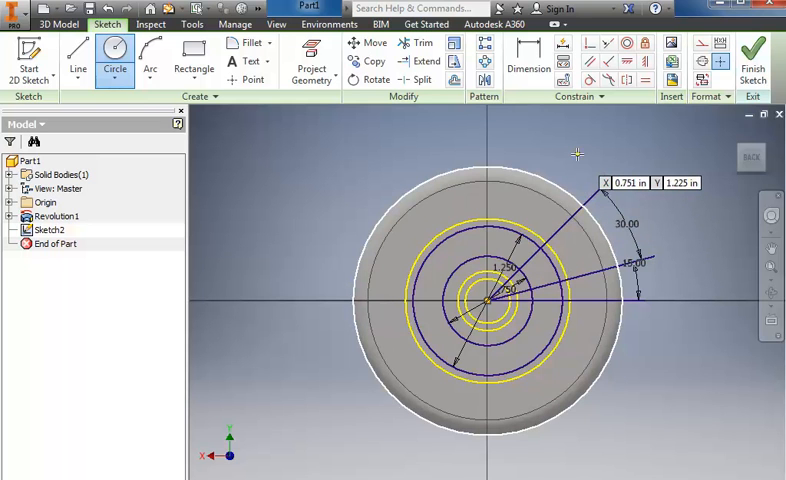
pyautogui.moveTo(432, 130)
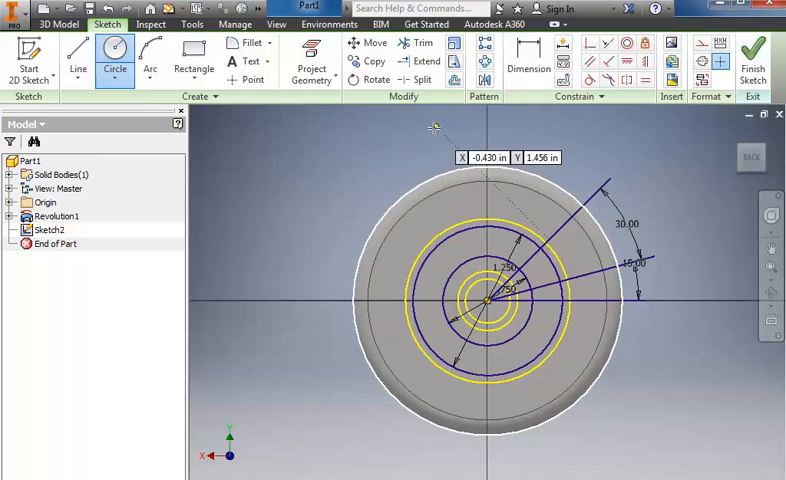
pyautogui.click(408, 42)
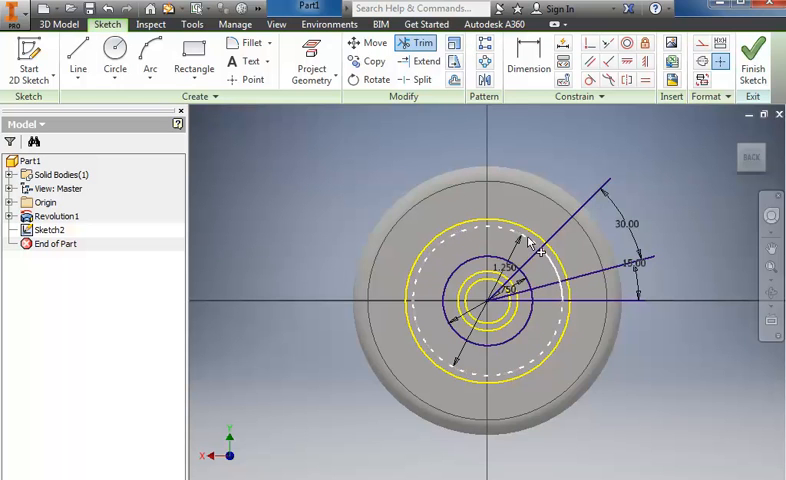
# Step: Trim away unneeded curve segments to leave the cutout outline
pyautogui.click(528, 236)
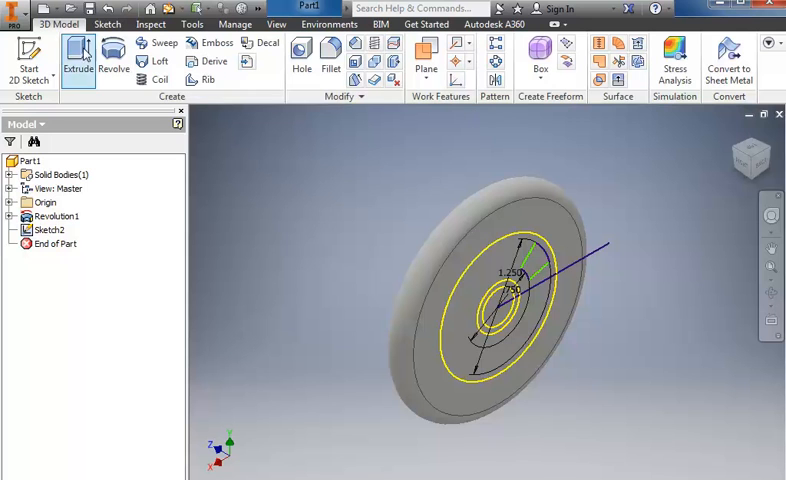
# Step: Extrude the cutout profile as a Cut through All of the wheel
pyautogui.click(78, 52)
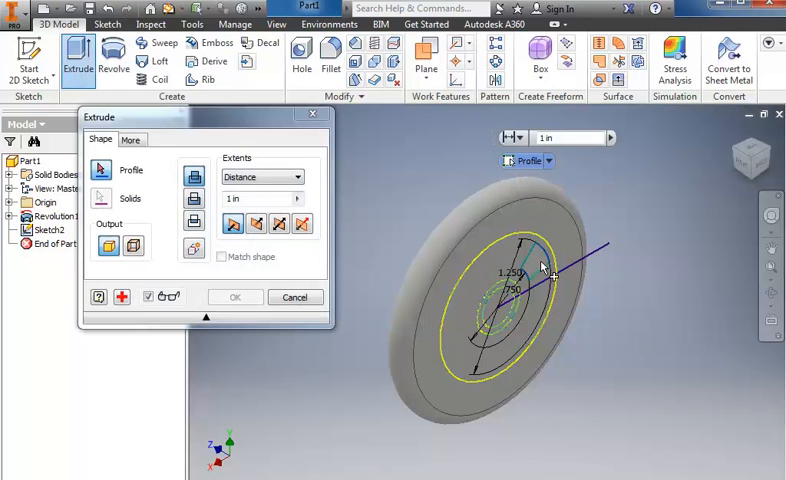
pyautogui.click(544, 268)
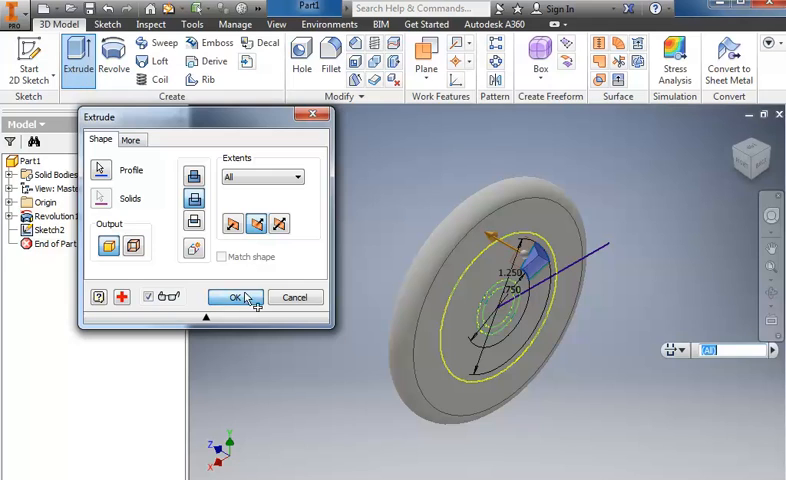
pyautogui.click(234, 296)
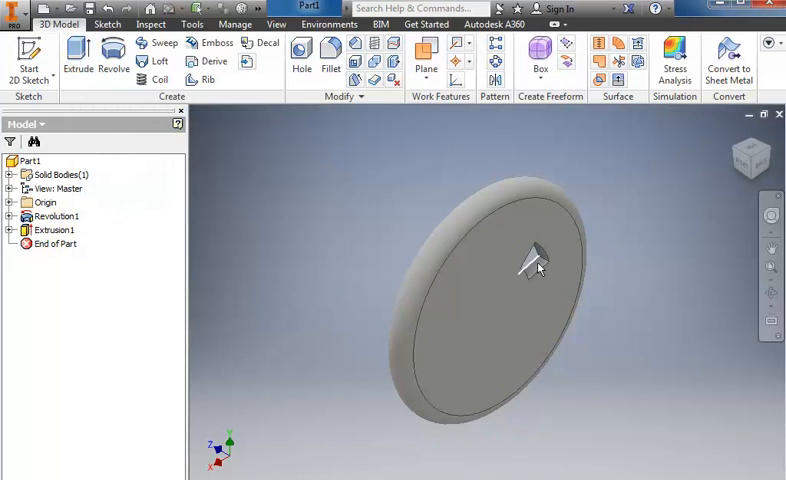
pyautogui.moveTo(536, 258)
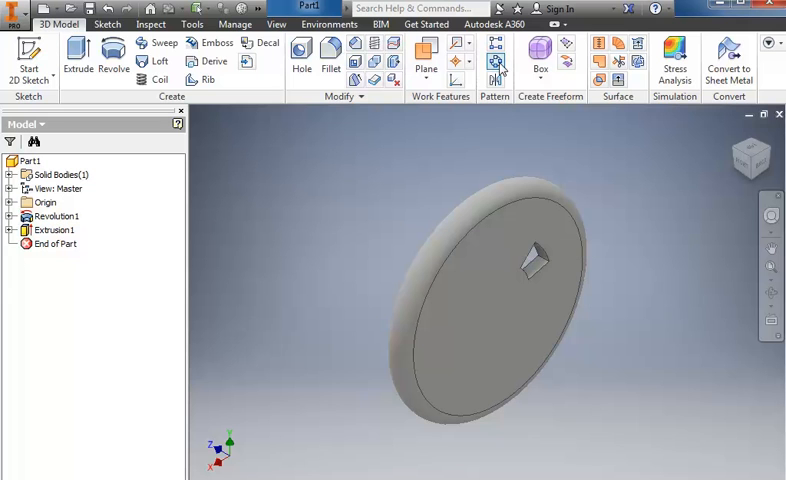
# Step: Circular-pattern the opening six times over 360 degrees around the wheel axis
pyautogui.click(498, 64)
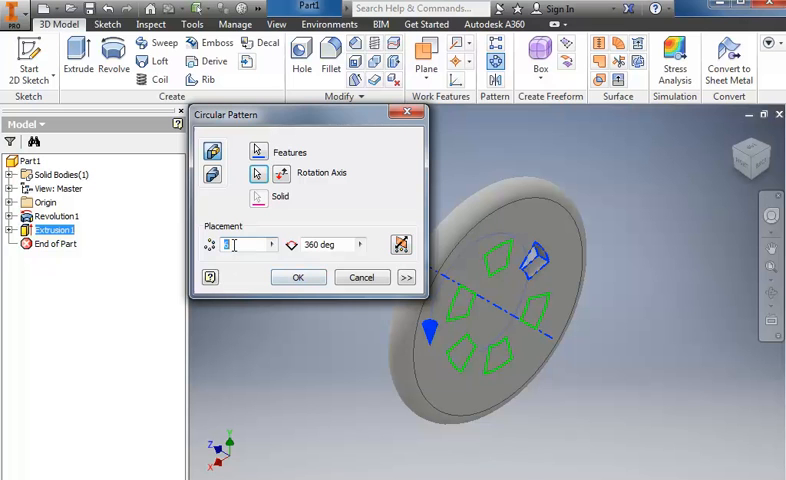
pyautogui.click(298, 276)
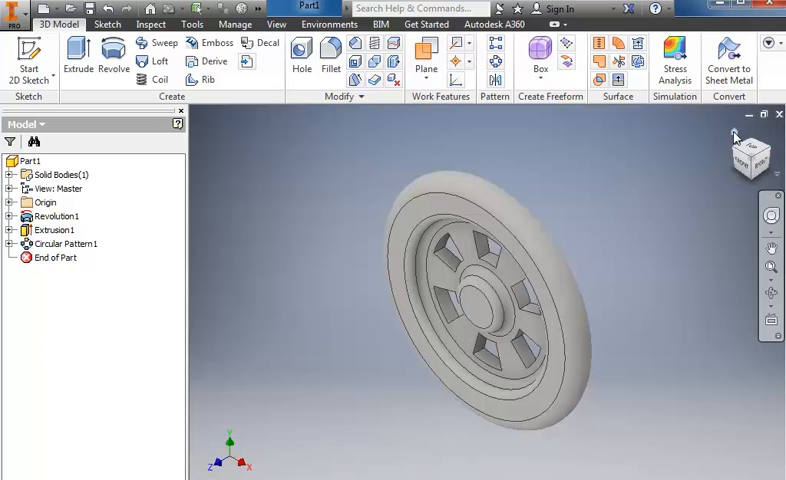
pyautogui.moveTo(476, 318)
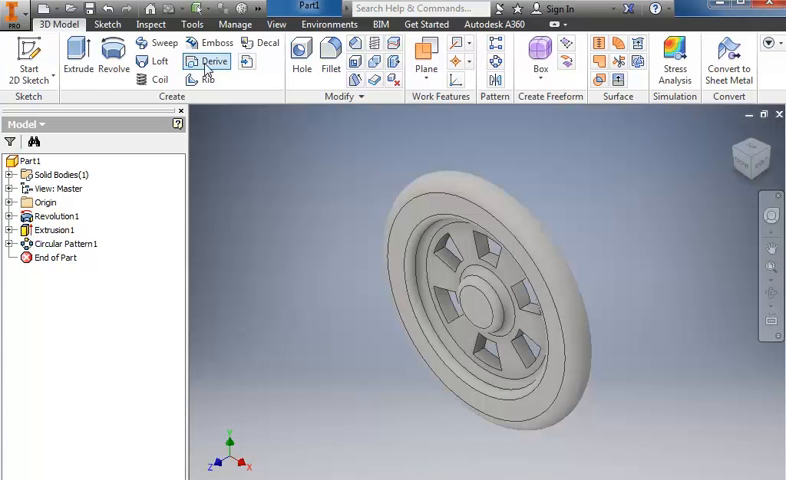
pyautogui.moveTo(300, 48)
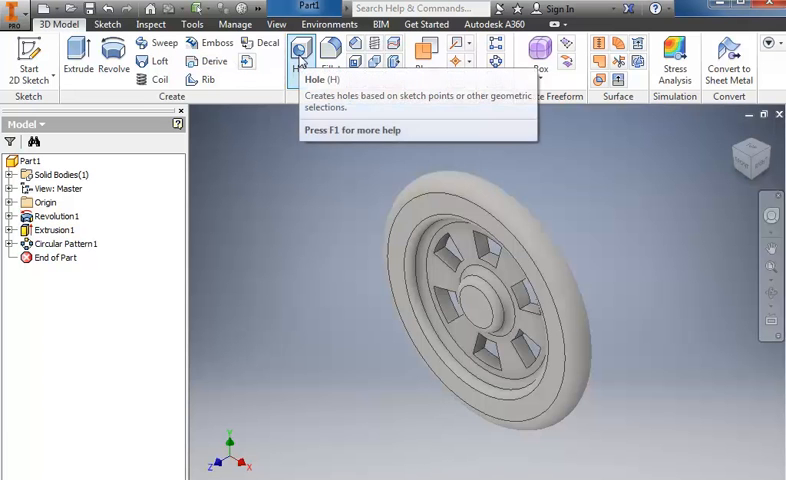
# Step: Add a .28 Through All hole concentric with the hub face's circular edge
pyautogui.click(300, 50)
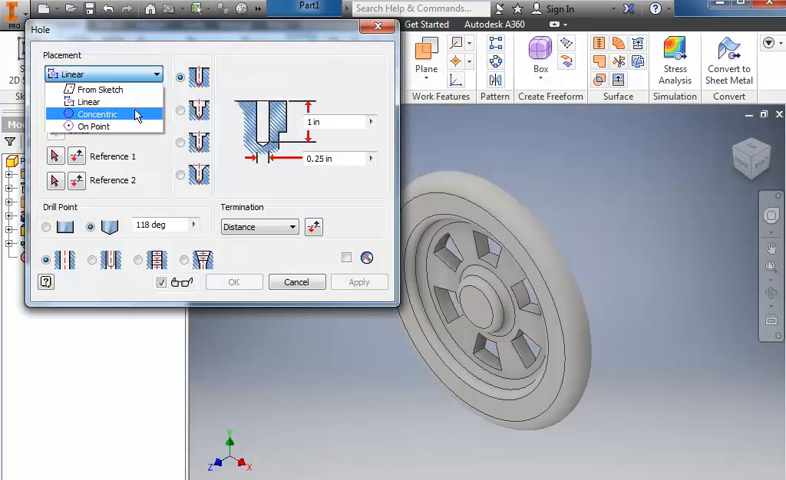
pyautogui.click(96, 112)
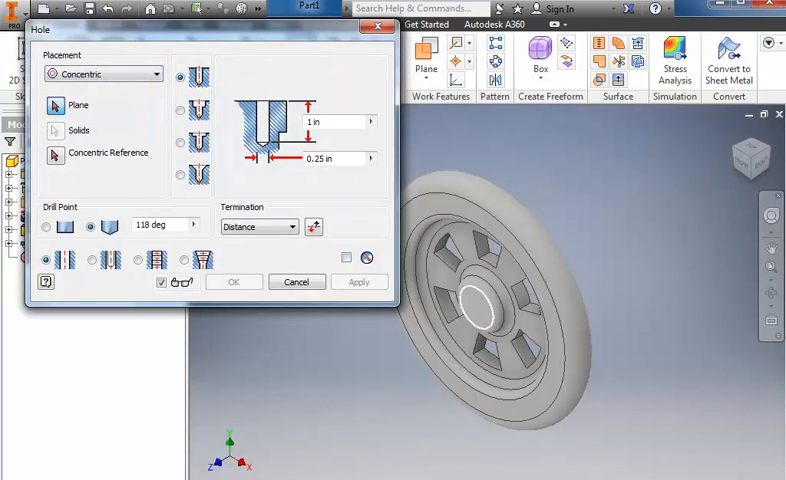
pyautogui.click(478, 310)
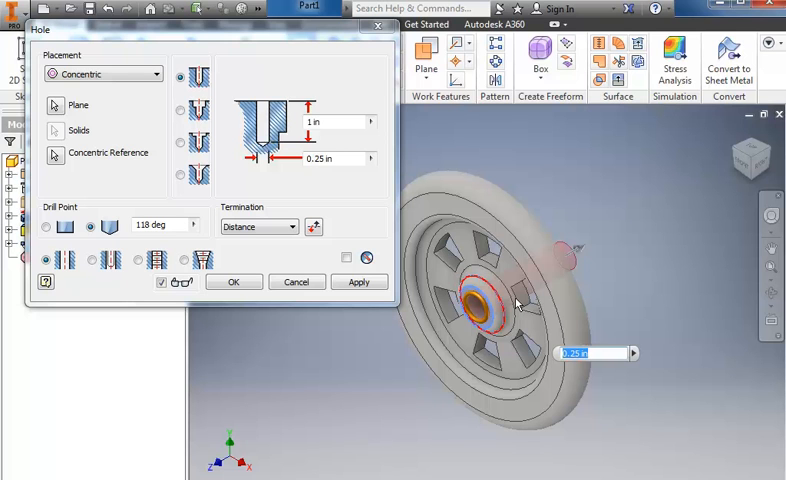
pyautogui.click(324, 158)
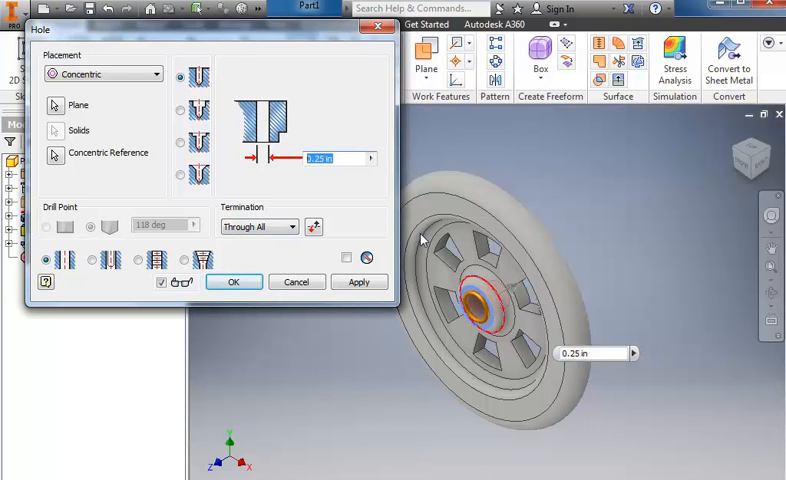
pyautogui.write('.28')
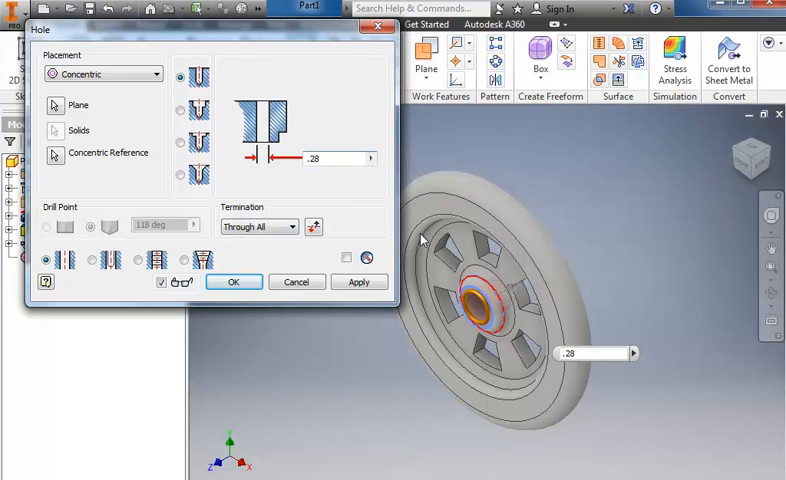
pyautogui.click(232, 280)
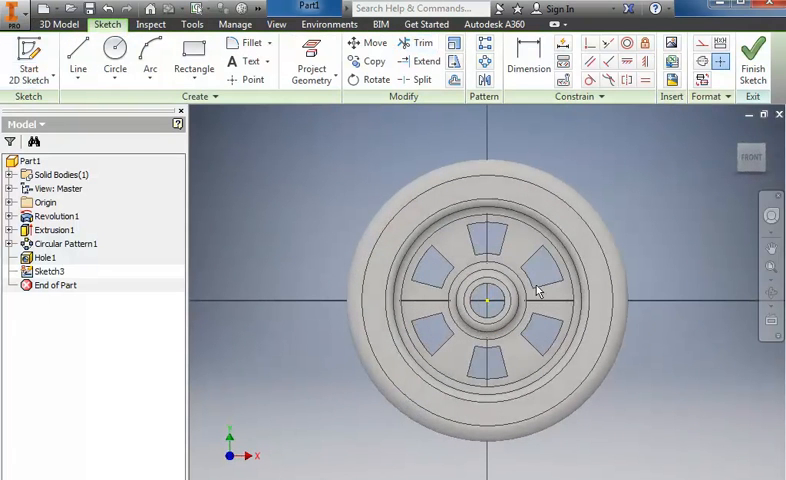
# Step: Draw a small circle on the wheel face and dimension its offset as .7
pyautogui.click(114, 60)
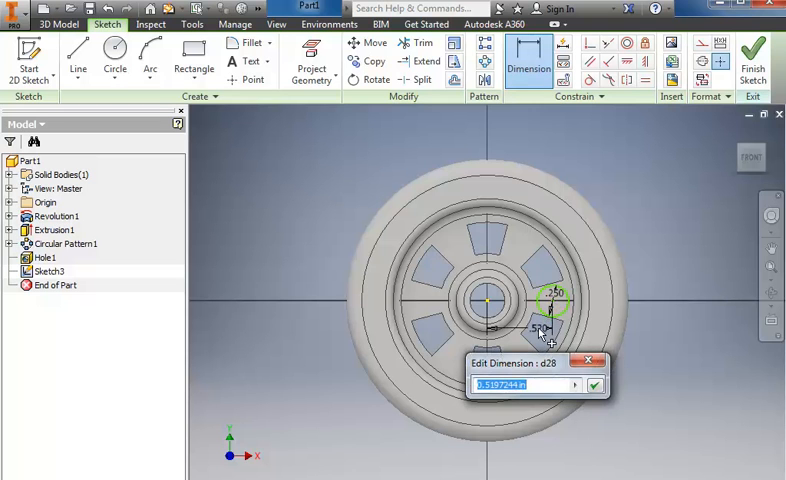
pyautogui.write('.7')
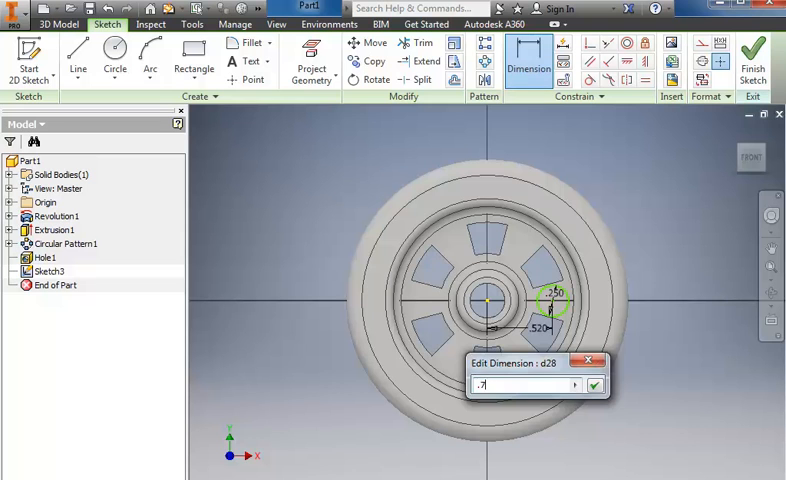
pyautogui.click(596, 384)
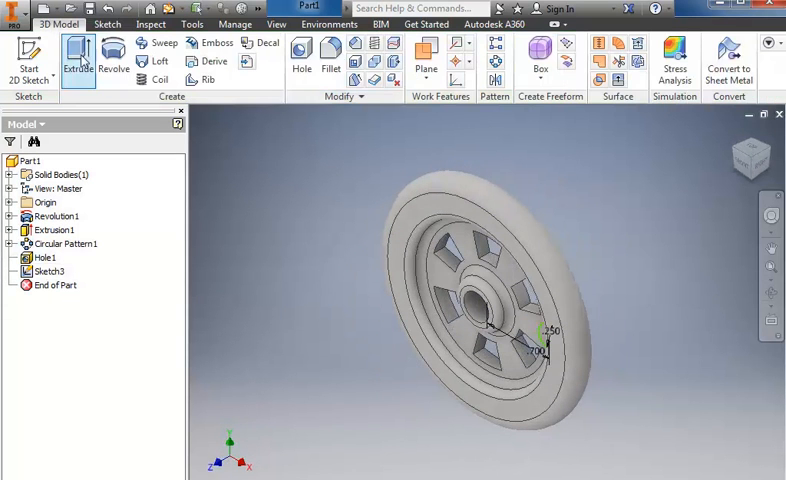
# Step: Extrude the small circle .375 outward to form the peg
pyautogui.click(76, 56)
pyautogui.write('.375')
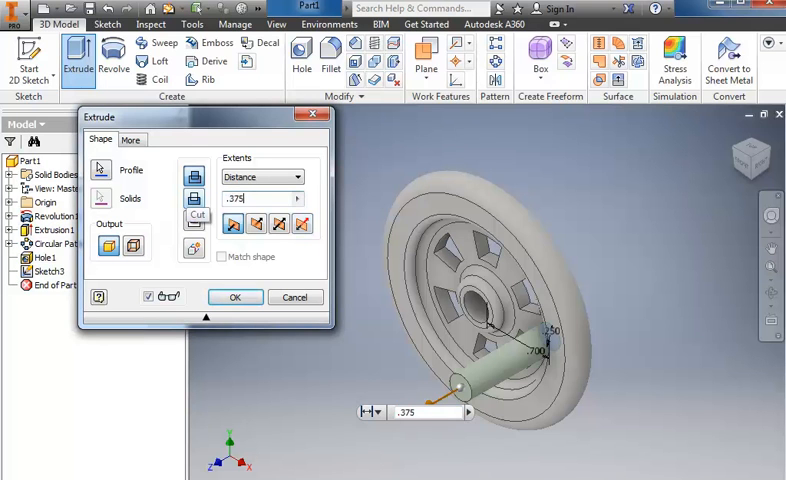
pyautogui.click(234, 296)
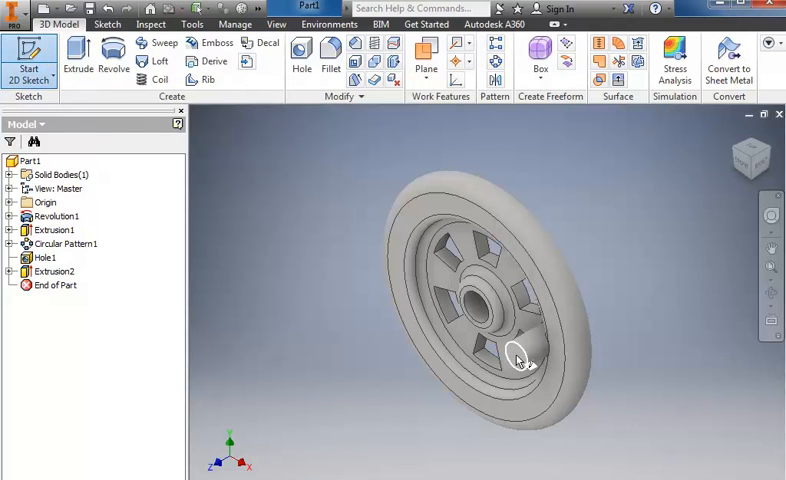
pyautogui.moveTo(518, 360)
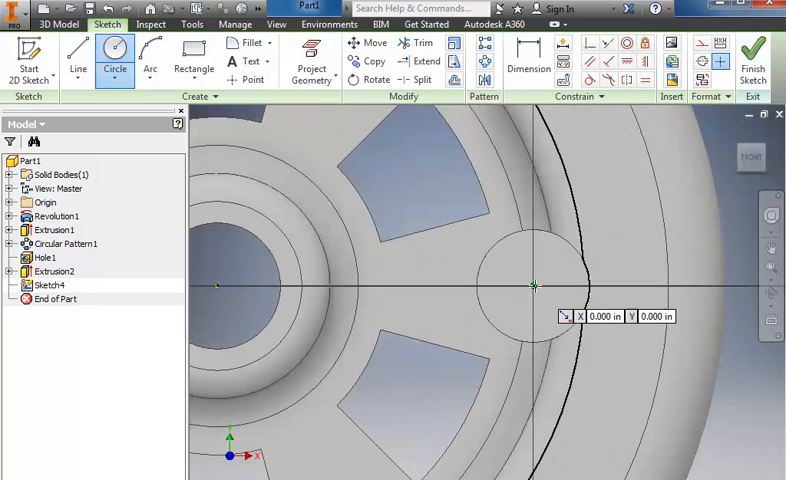
pyautogui.moveTo(536, 290)
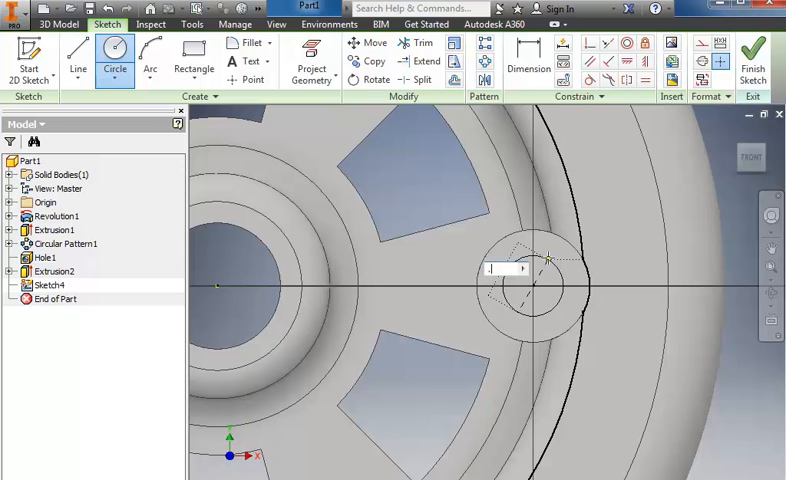
# Step: Confirm the dimension of the circle centred on the peg end
pyautogui.click(532, 288)
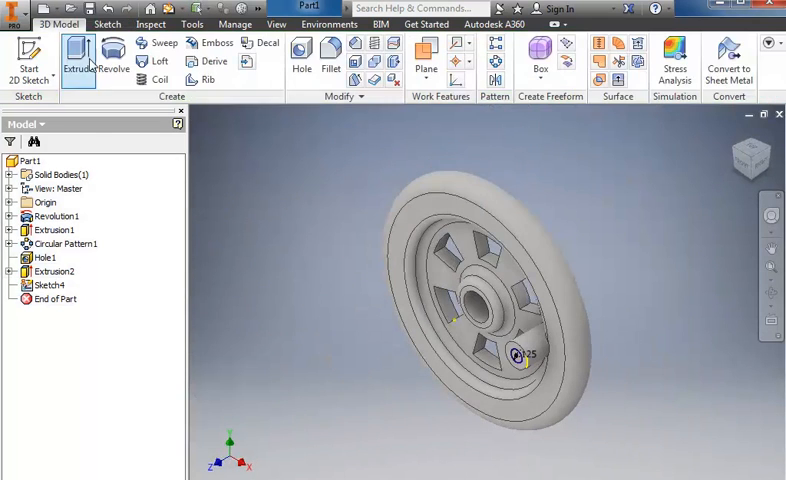
# Step: Extrude the peg-end circle .125 to add a small head to the peg
pyautogui.click(80, 56)
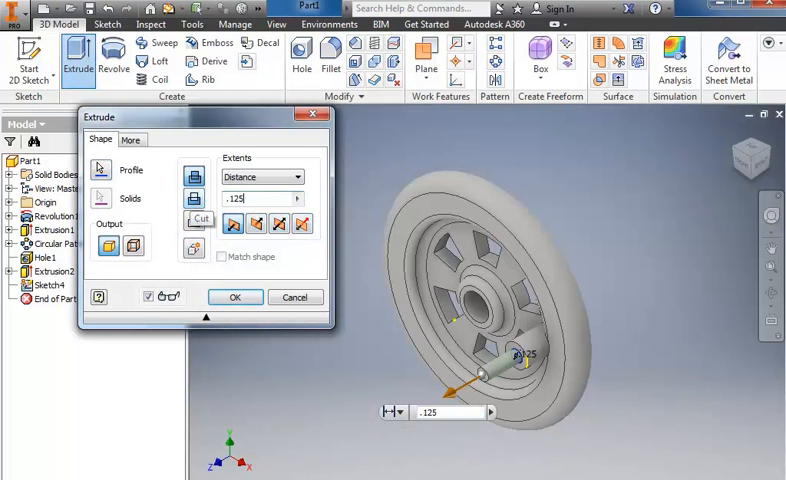
pyautogui.click(234, 296)
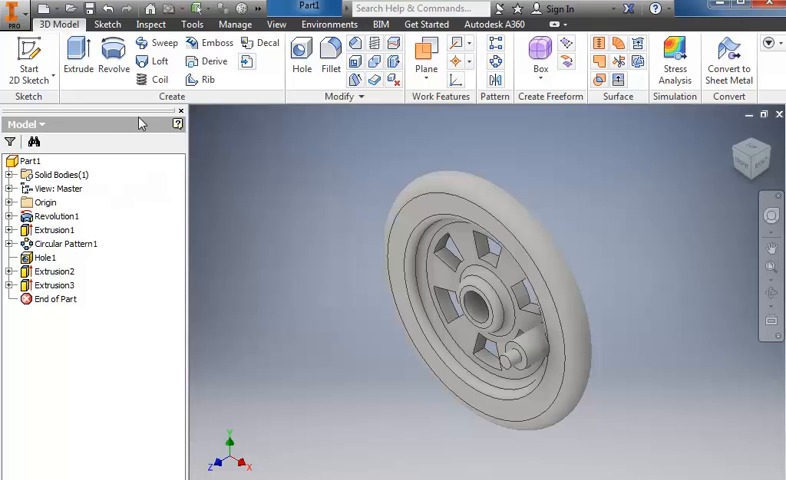
pyautogui.click(300, 56)
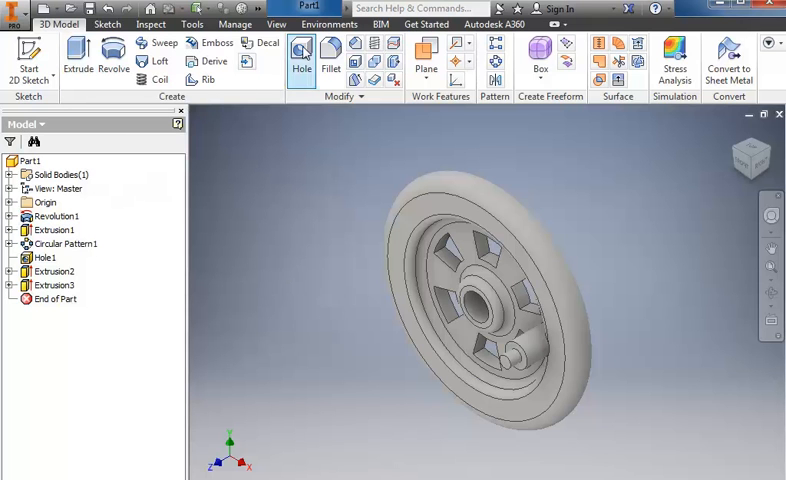
# Step: Drill a concentric .0625-diameter hole to a set .25 depth into the peg's end face
pyautogui.click(300, 52)
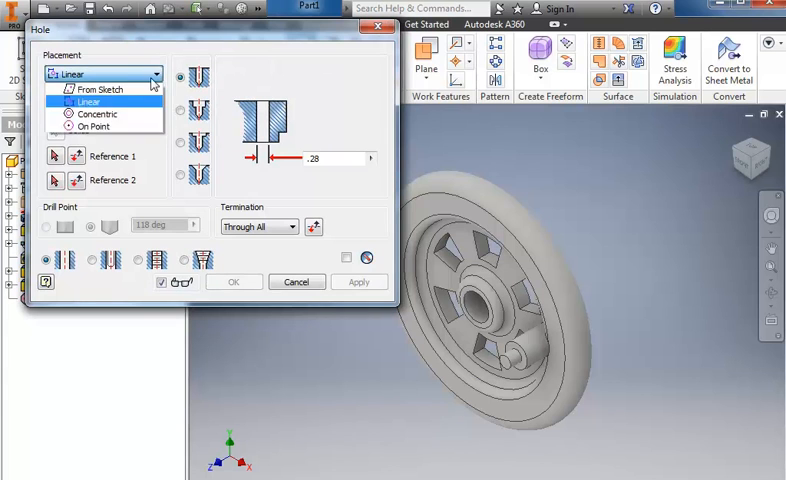
pyautogui.click(88, 114)
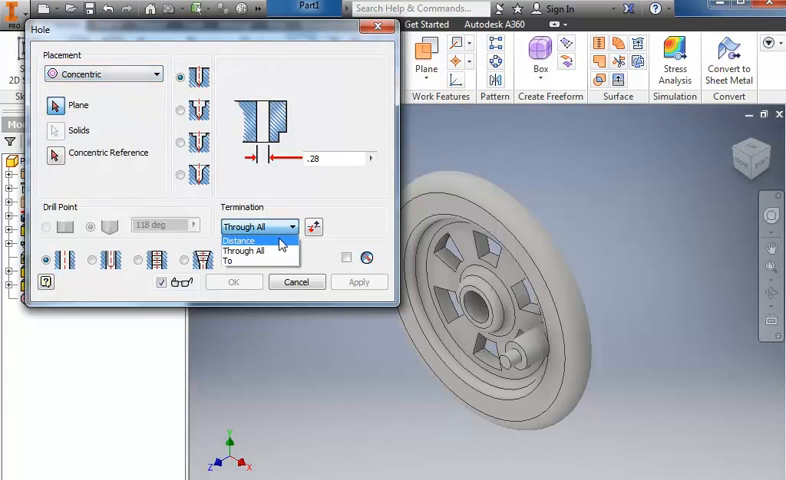
pyautogui.click(238, 240)
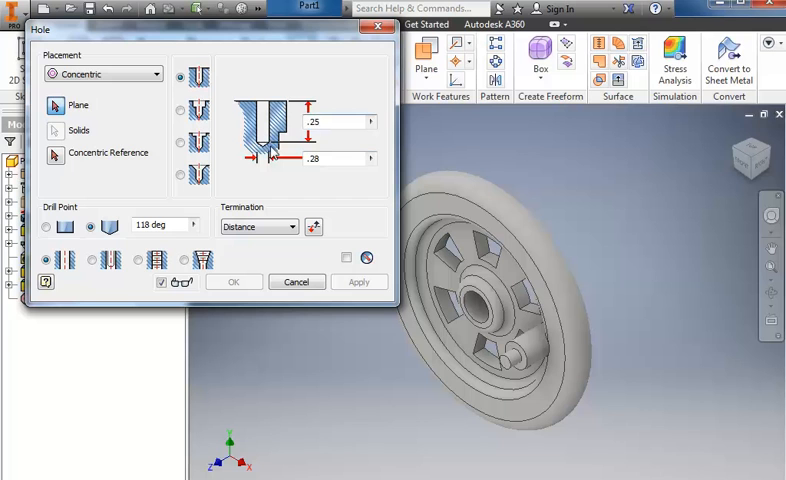
pyautogui.click(336, 158)
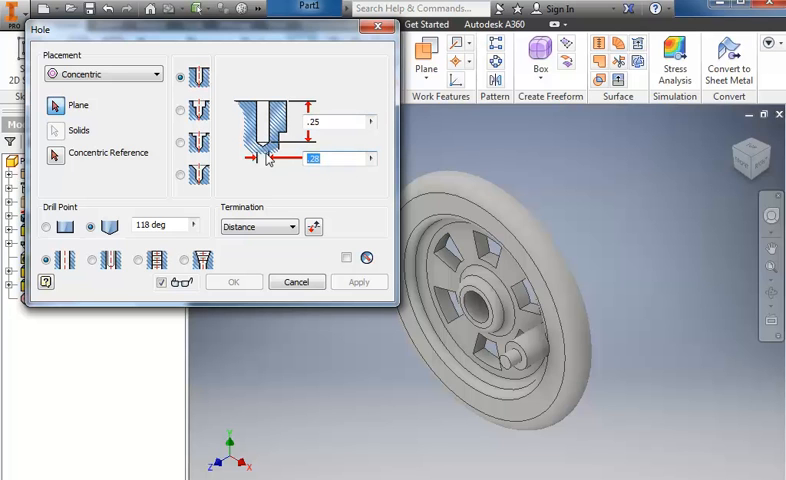
pyautogui.write('.0625')
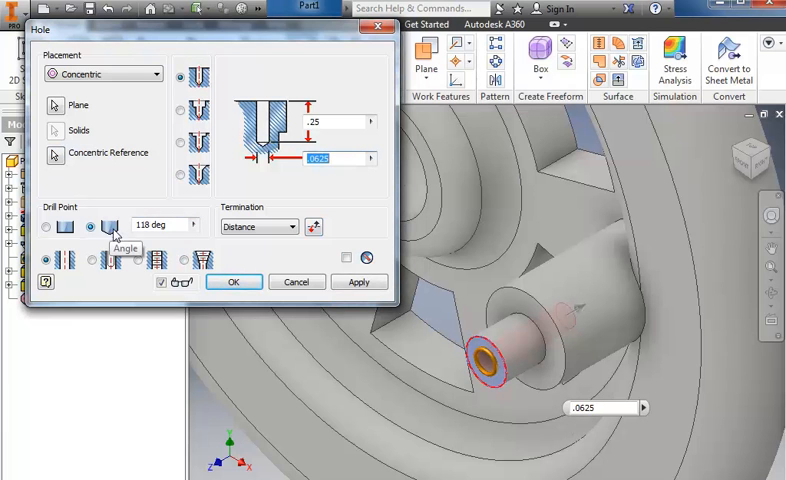
pyautogui.click(48, 224)
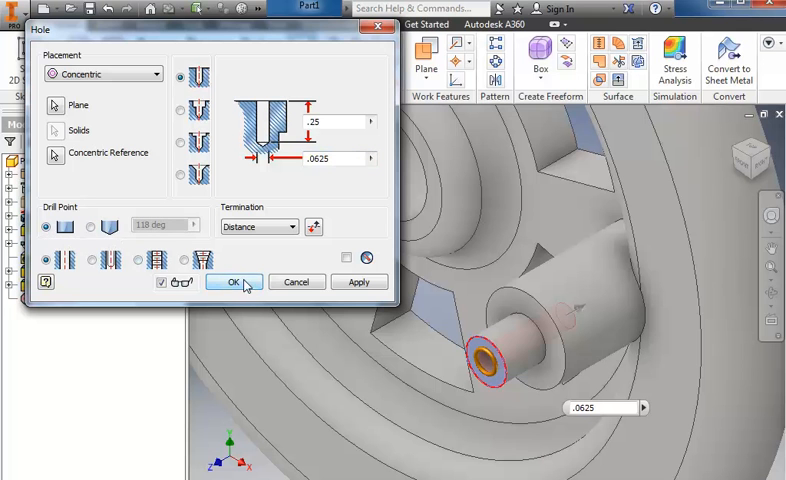
pyautogui.click(232, 280)
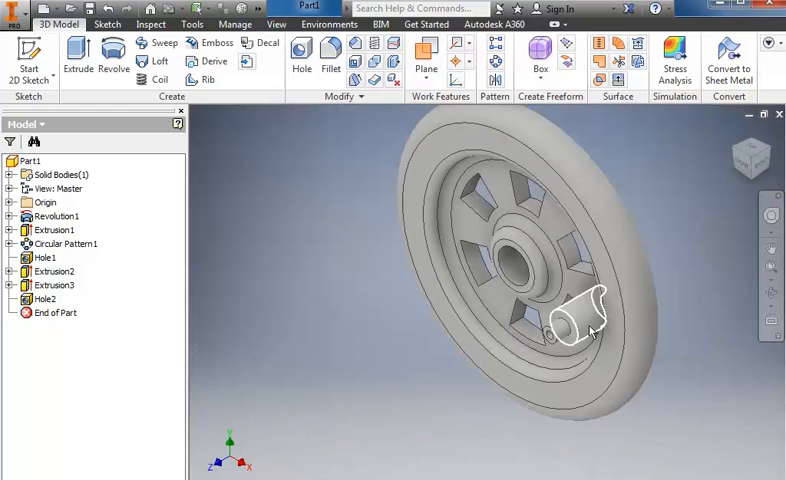